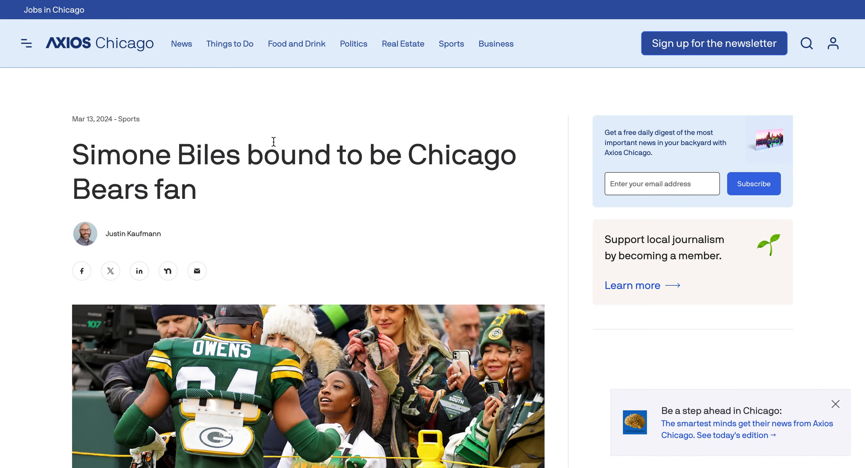
mouse_move(295, 184)
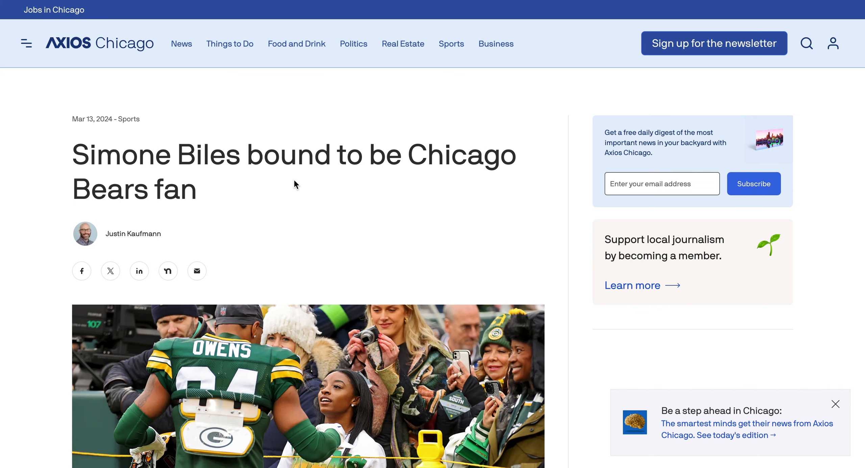
scroll("down", 3)
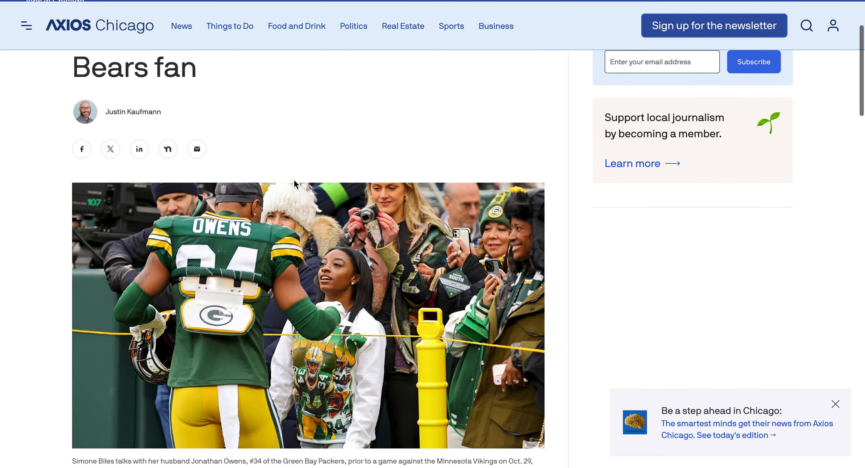
scroll("down", 3)
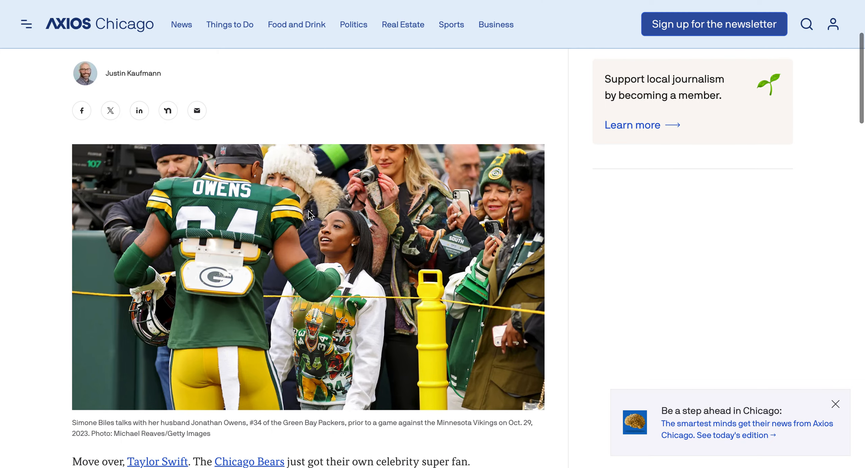
mouse_move(310, 219)
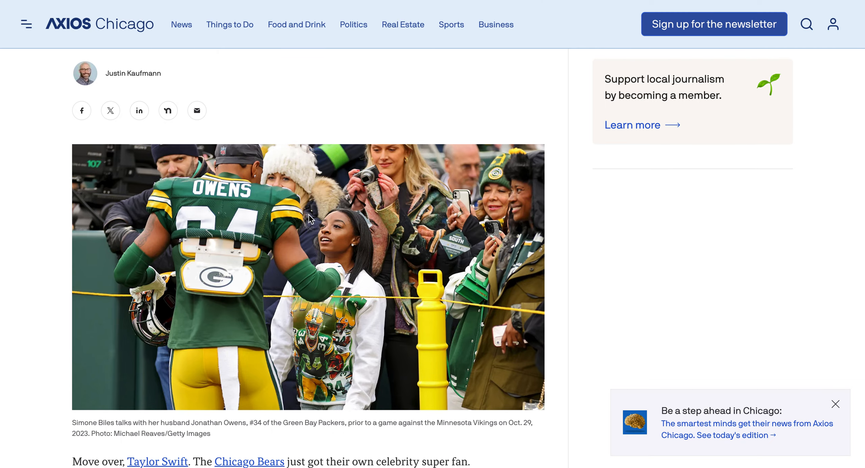
scroll("down", 3)
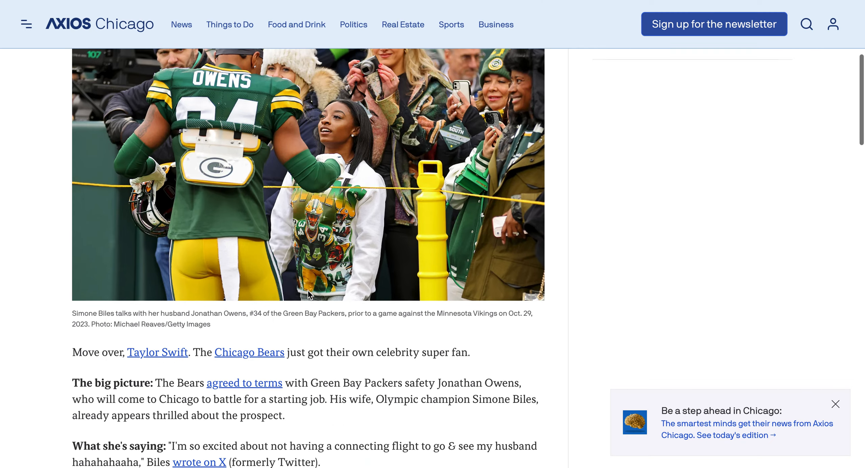
scroll("down", 3)
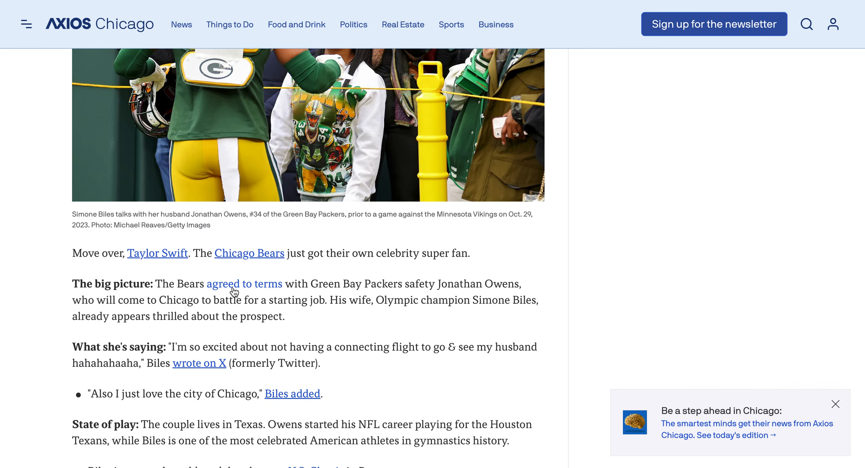
scroll("down", 3)
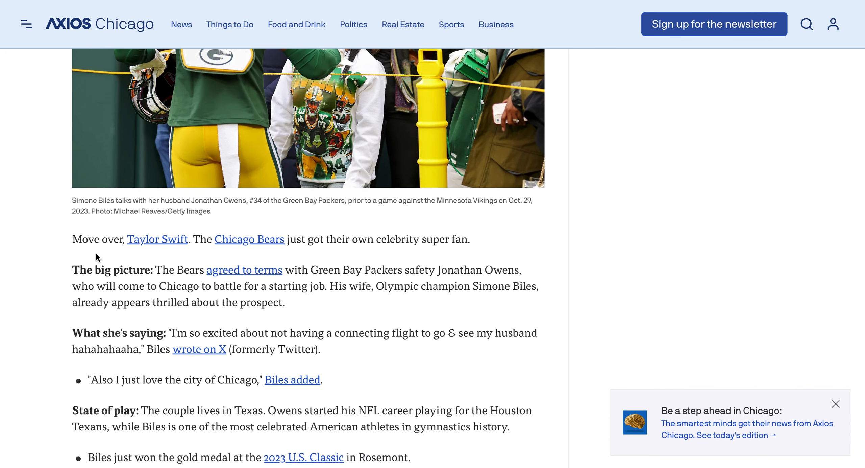
scroll("down", 3)
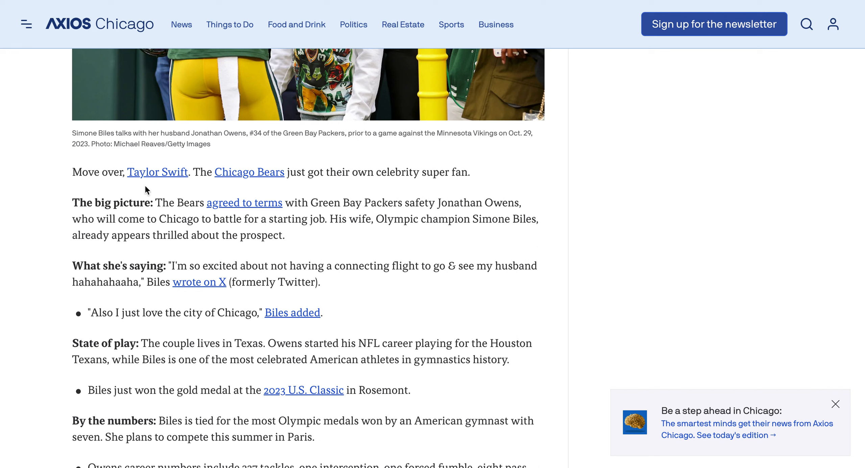
mouse_move(422, 195)
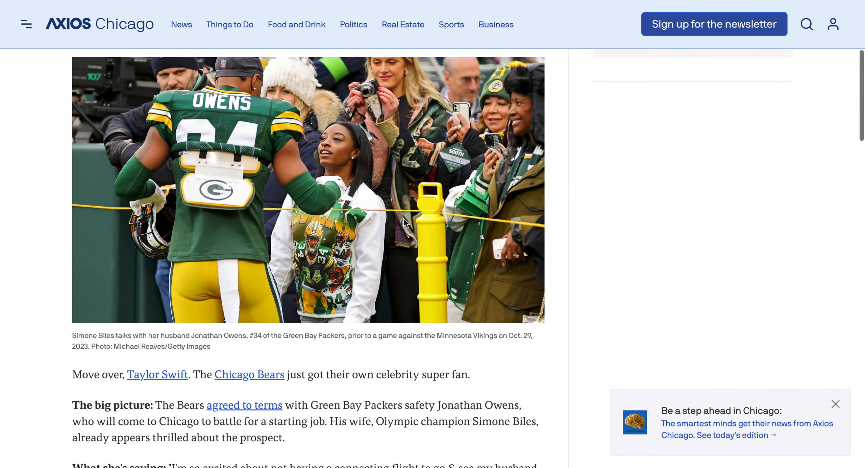
scroll("down", 3)
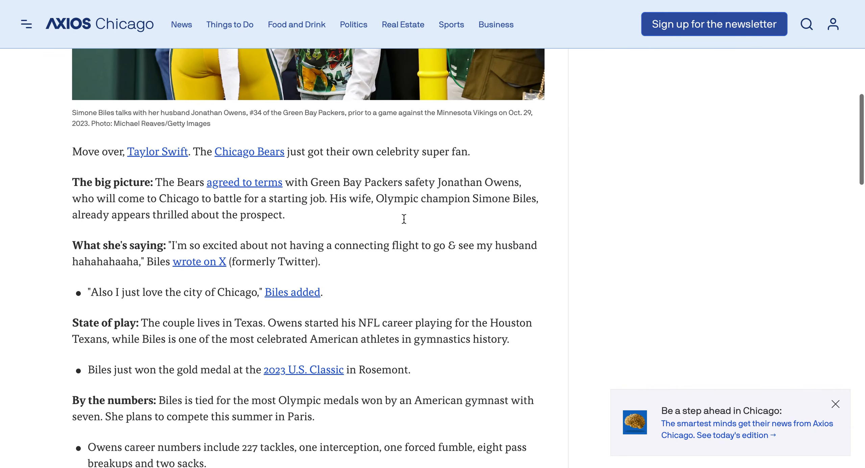
mouse_move(395, 224)
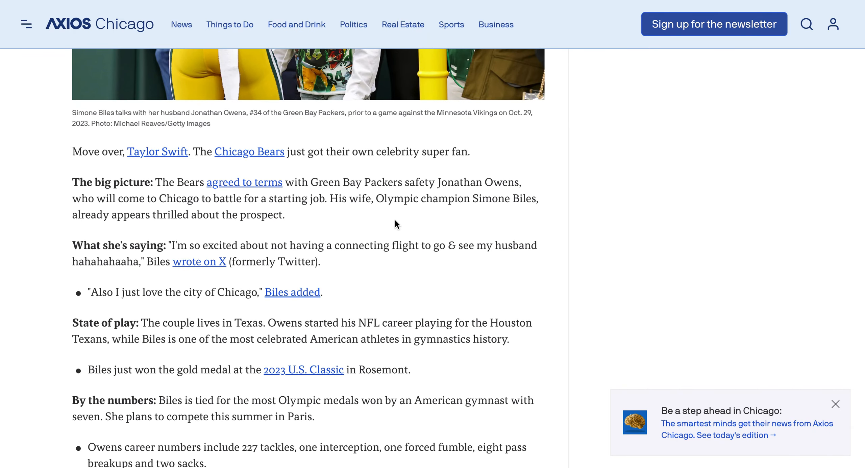
mouse_move(210, 245)
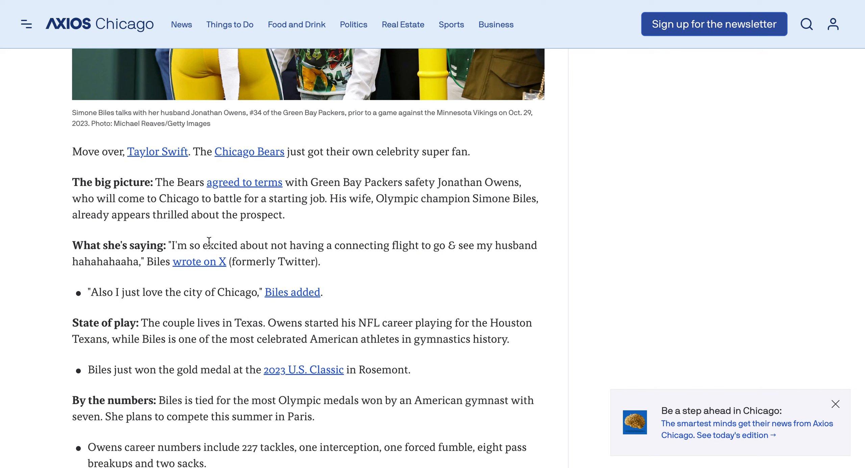
mouse_move(308, 271)
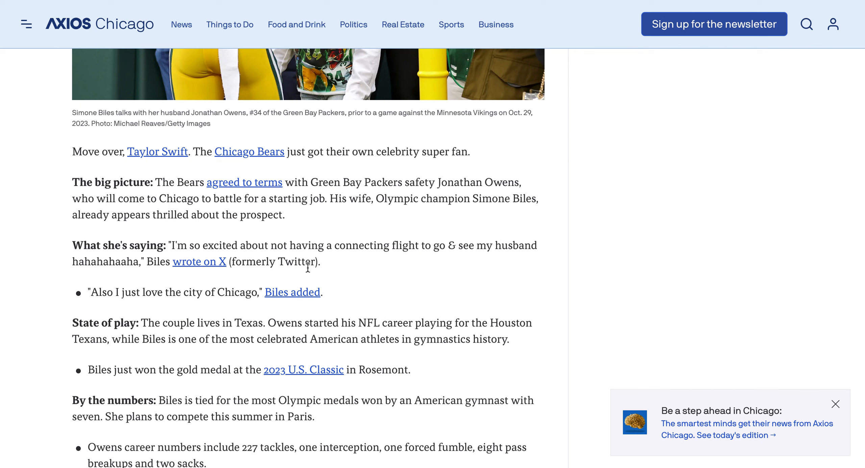
mouse_move(296, 317)
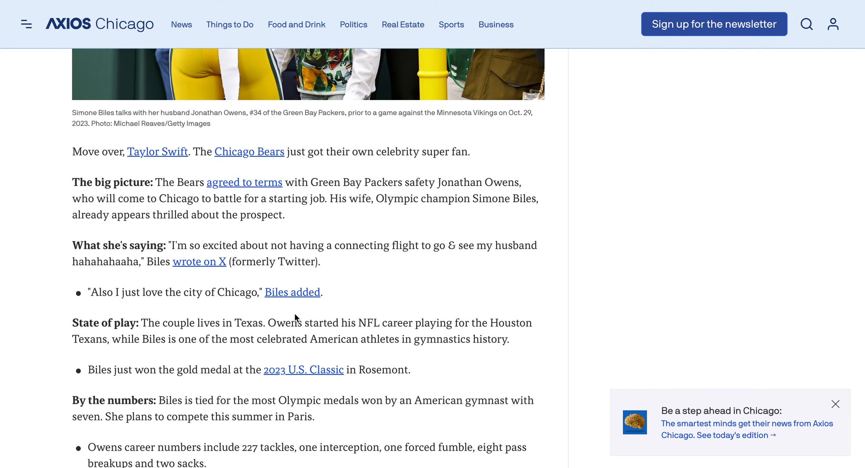
mouse_move(242, 332)
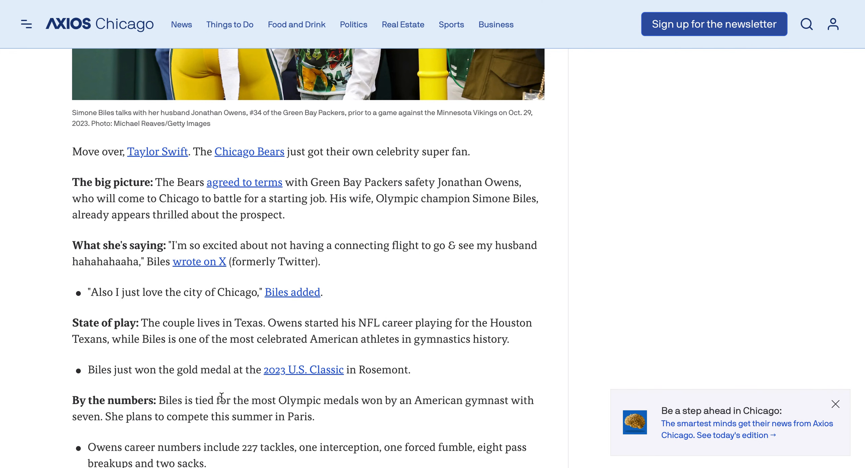
scroll("down", 3)
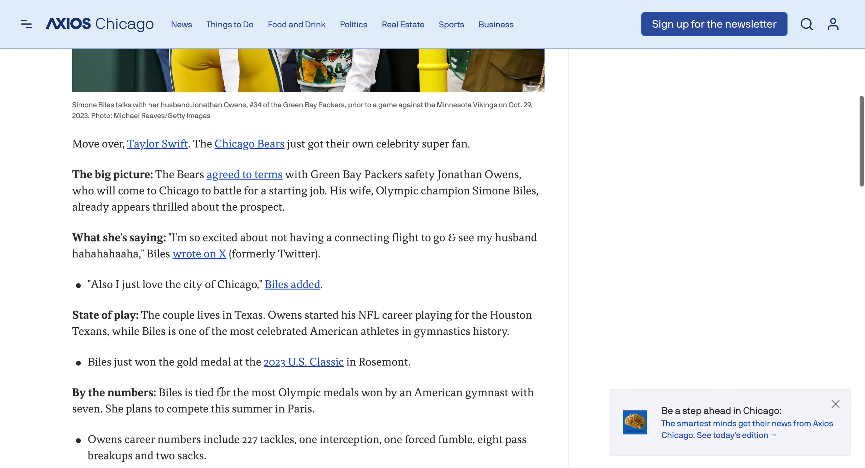
scroll("down", 3)
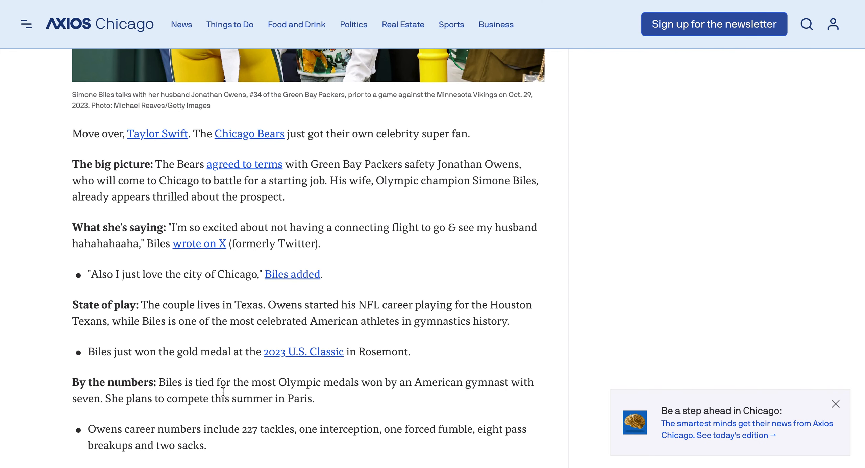
mouse_move(210, 418)
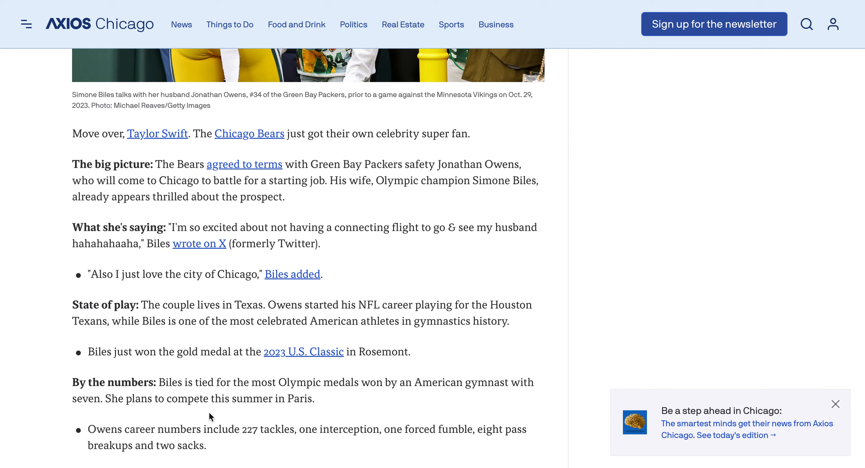
mouse_move(249, 443)
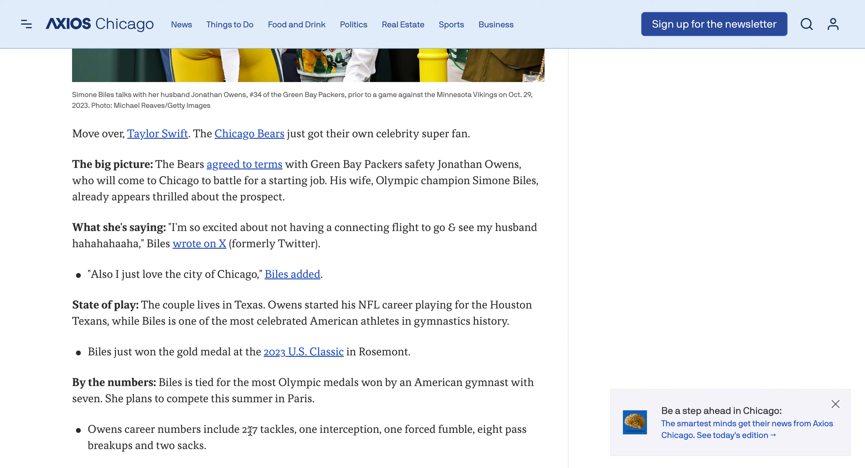
mouse_move(377, 438)
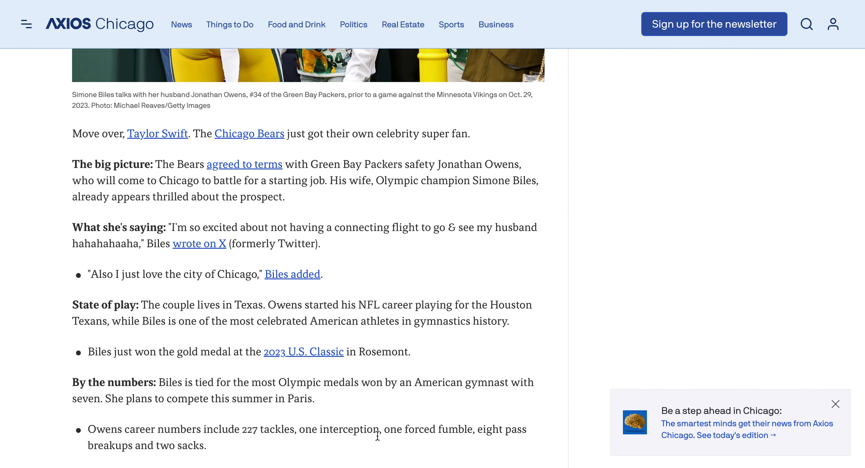
mouse_move(392, 419)
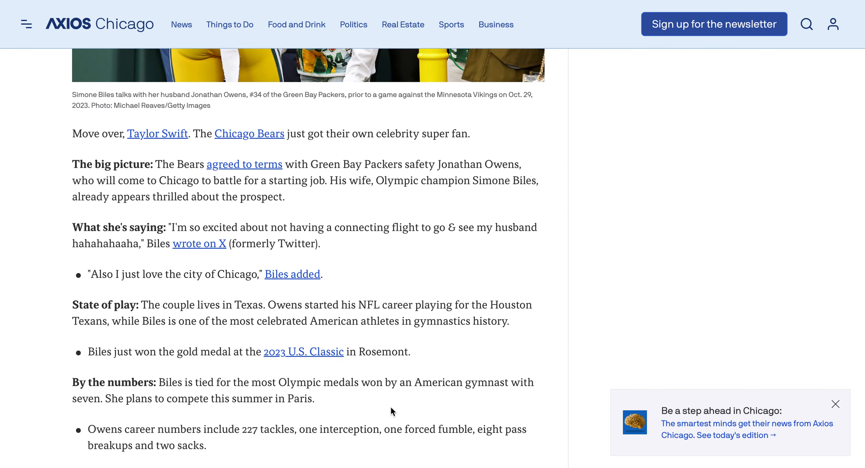
scroll("down", 3)
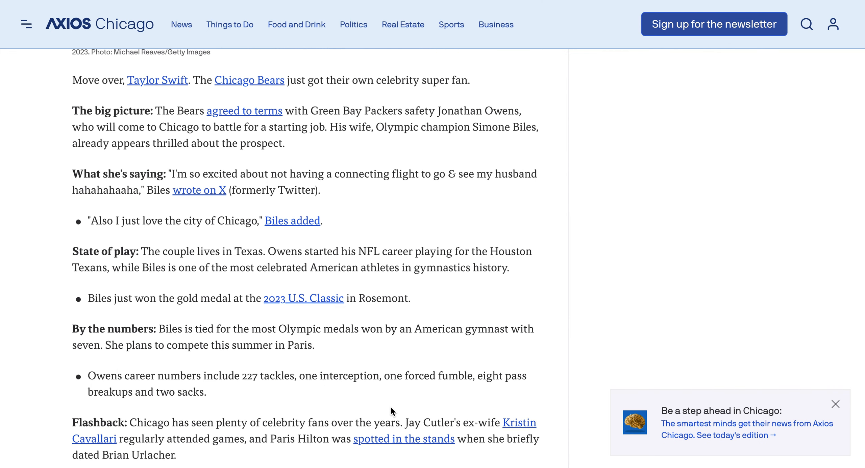
scroll("down", 3)
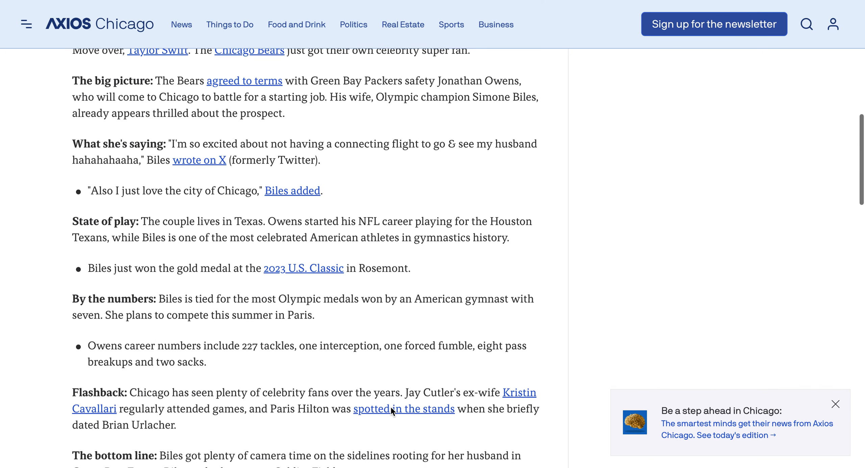
scroll("down", 3)
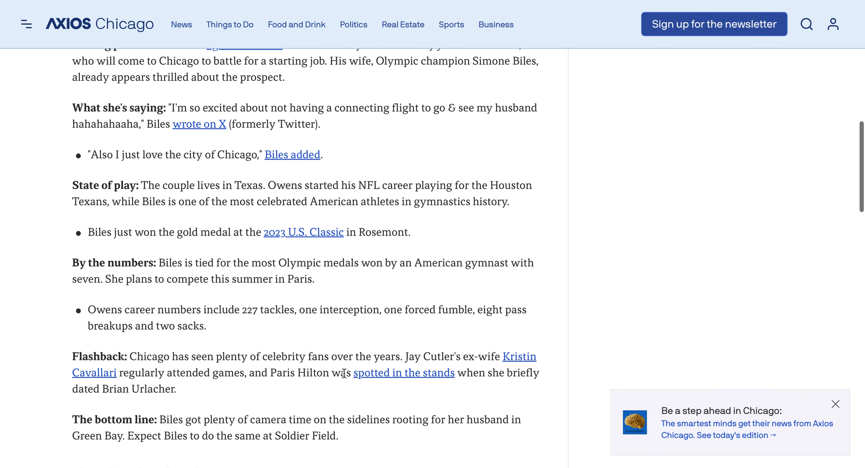
scroll("down", 3)
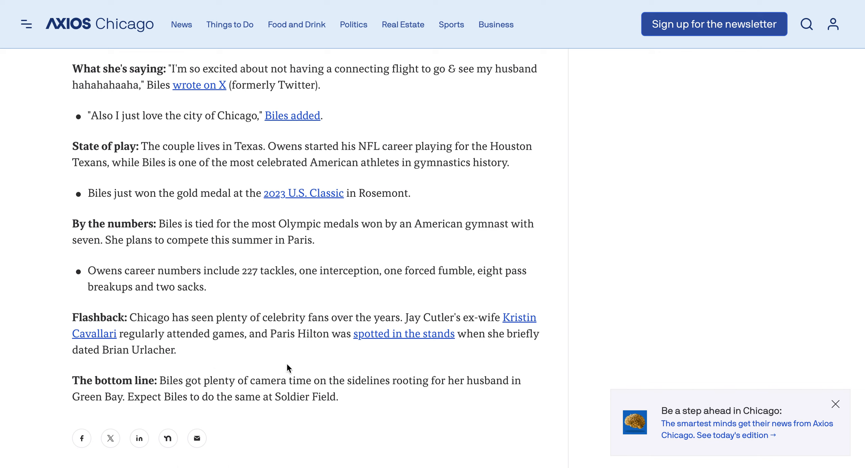
mouse_move(281, 356)
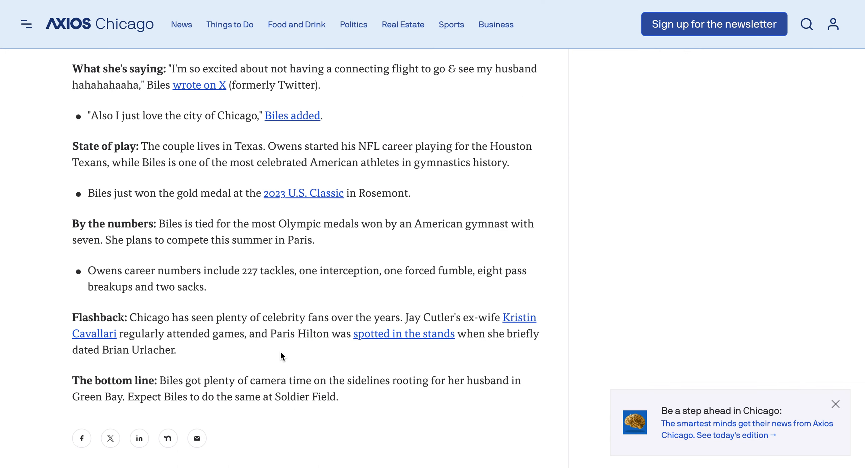
scroll("up", 3)
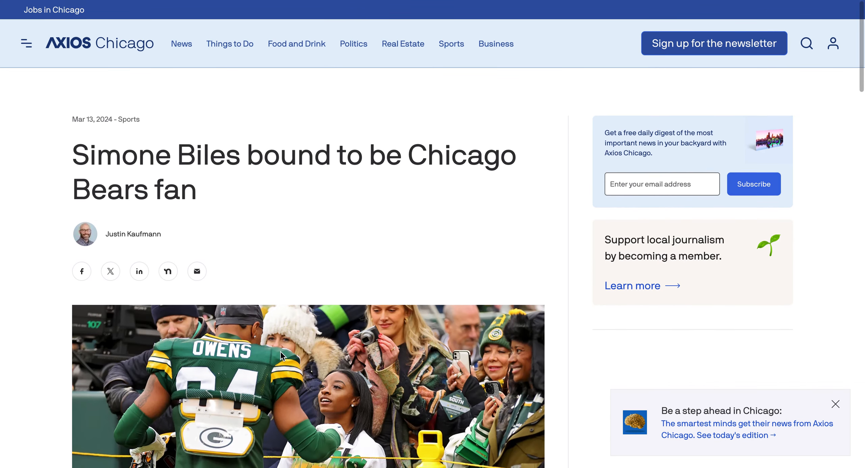
scroll("down", 3)
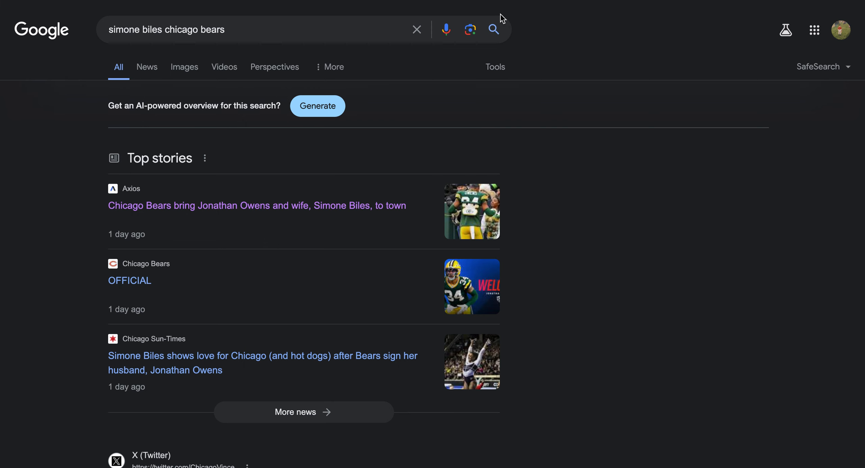
mouse_move(484, 110)
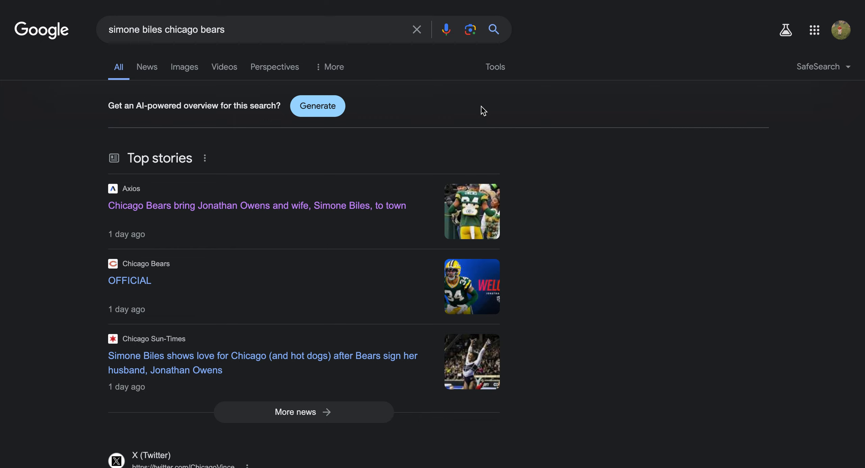
scroll("down", 3)
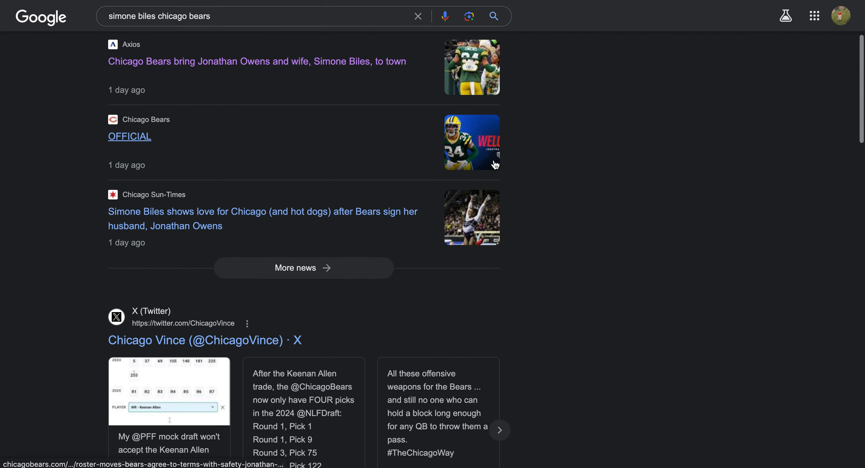
scroll("down", 3)
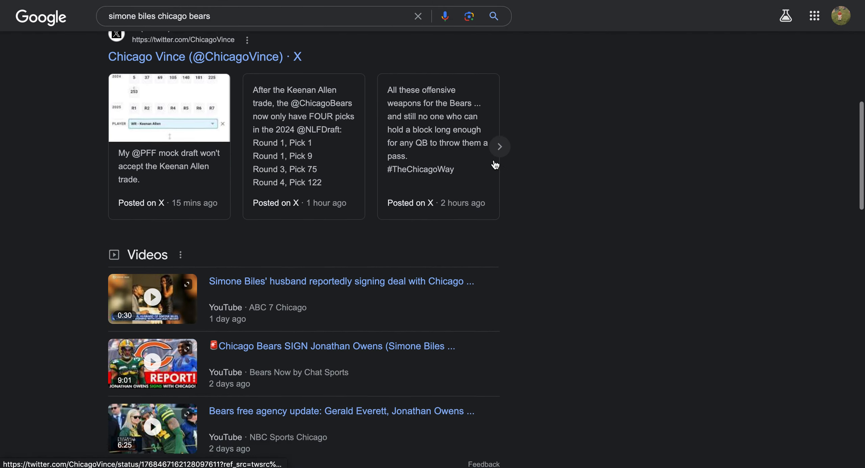
scroll("down", 3)
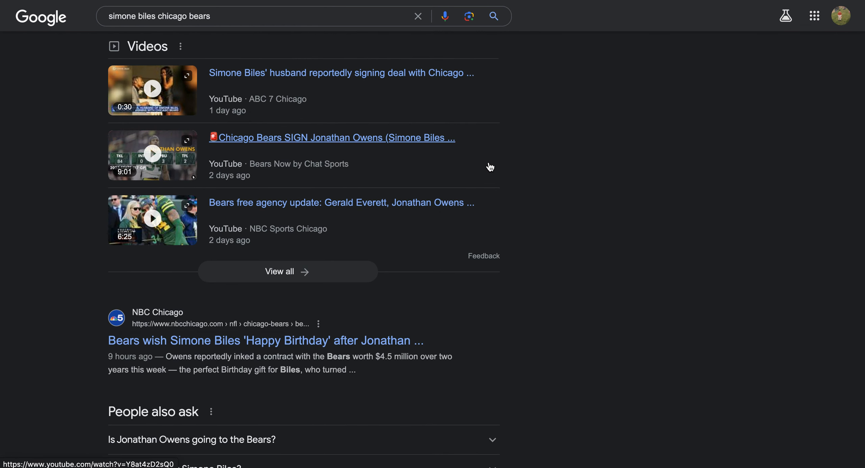
scroll("down", 3)
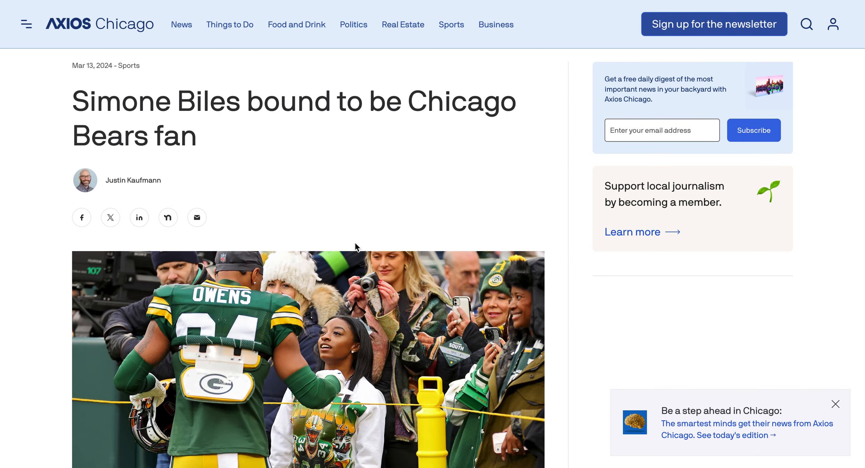
scroll("down", 3)
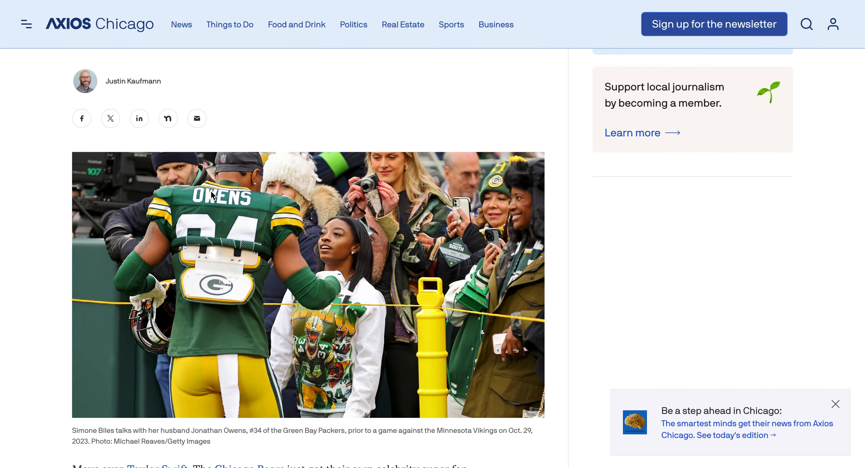
scroll("down", 3)
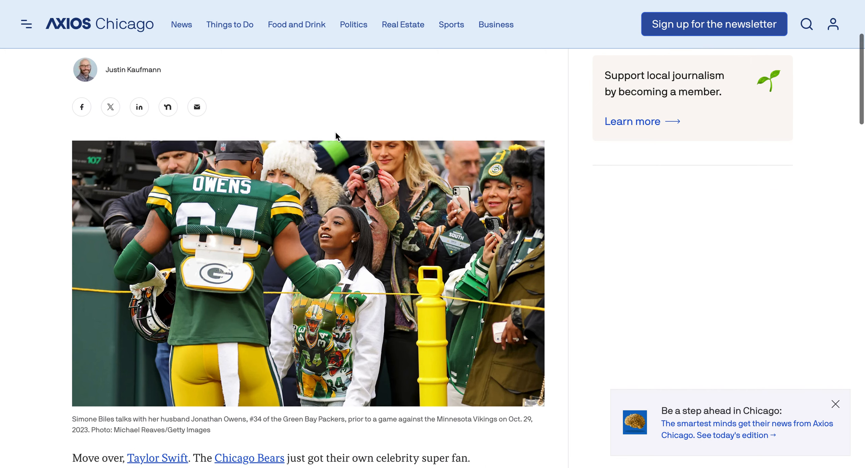
scroll("down", 3)
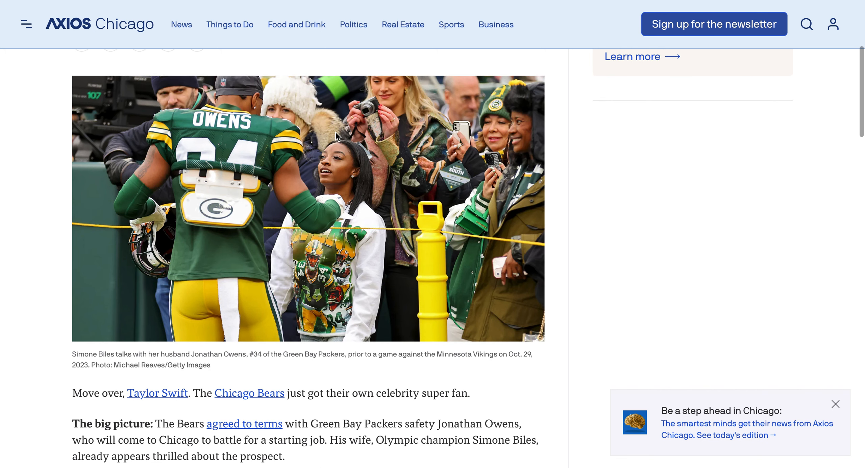
mouse_move(66, 108)
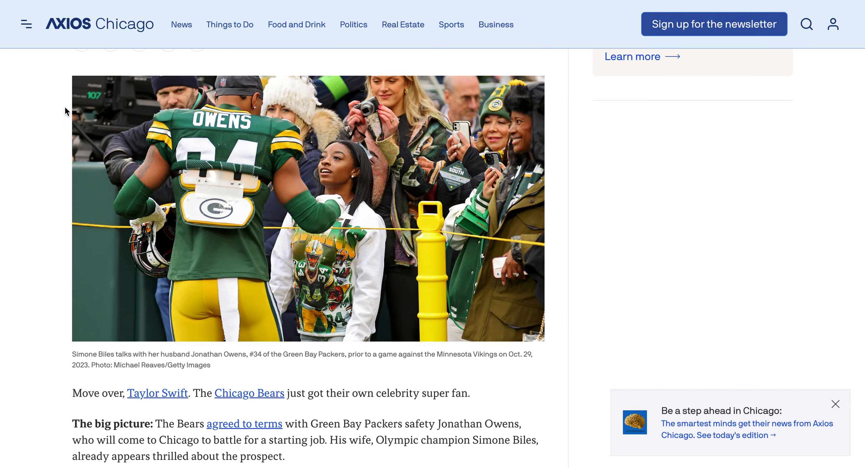
scroll("down", 3)
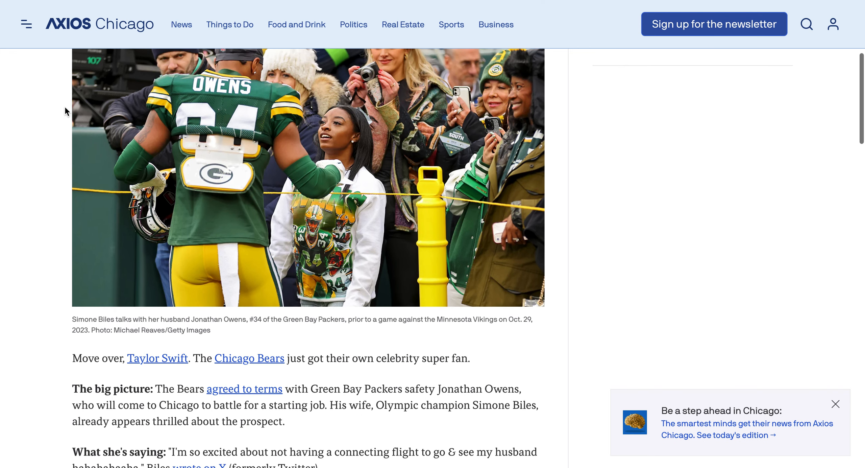
mouse_move(233, 111)
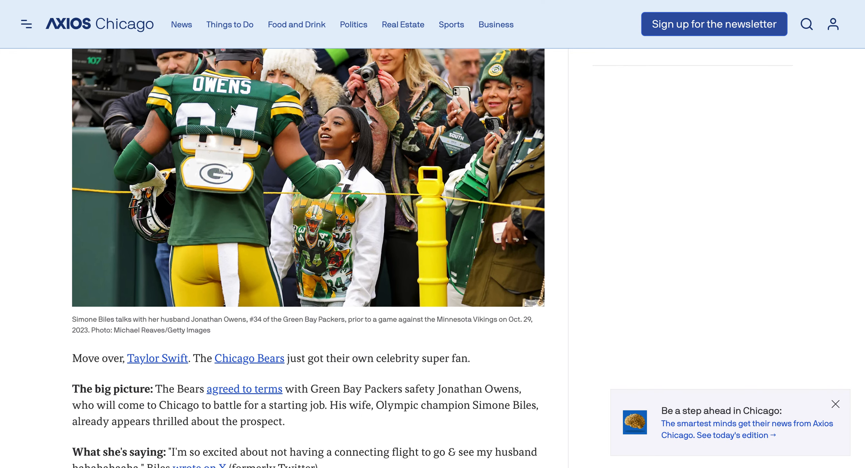